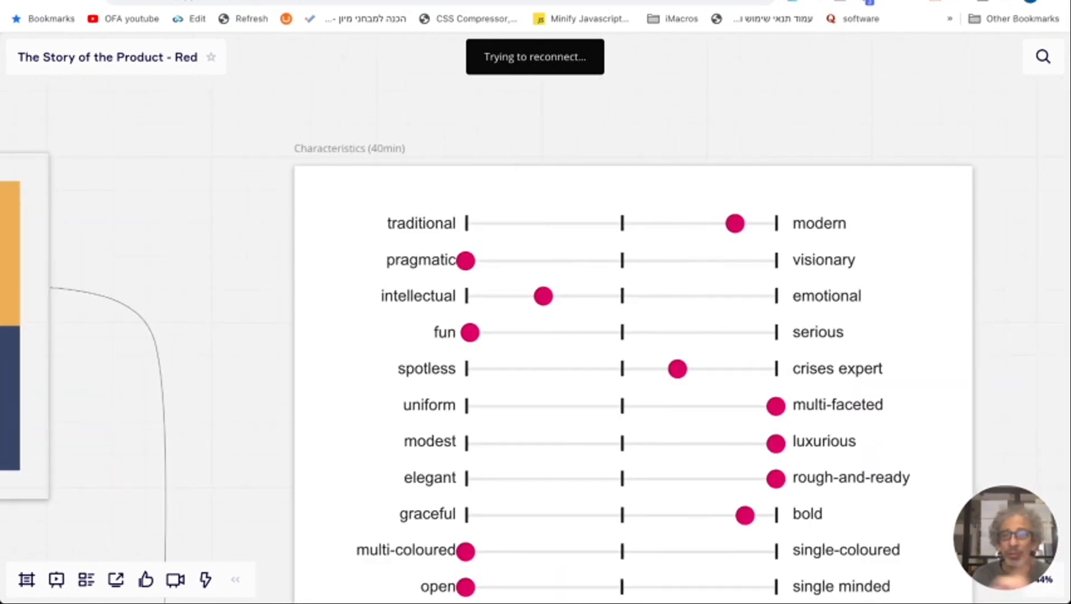
pyautogui.moveTo(632, 252)
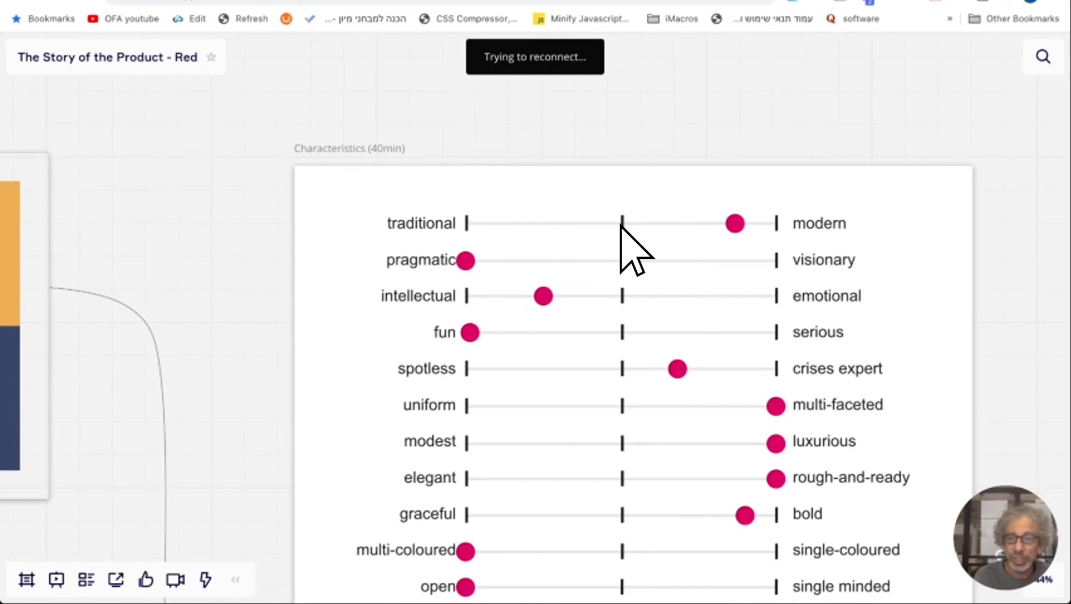
pyautogui.moveTo(628, 280)
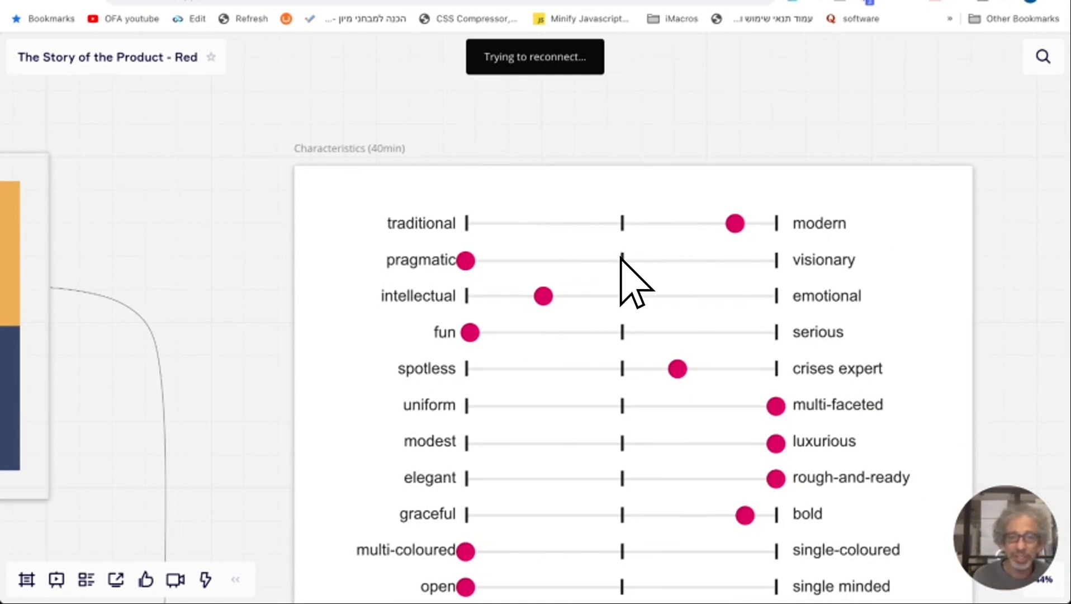
pyautogui.moveTo(628, 321)
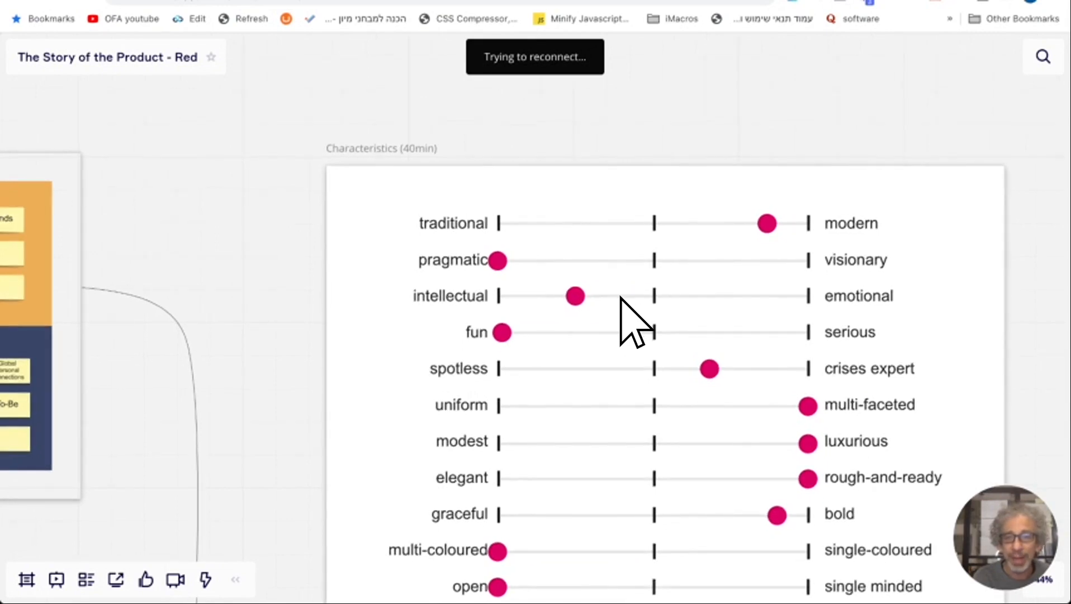
# - Select the pragmatic rating dot on the chart and scroll around the board
pyautogui.click(499, 260)
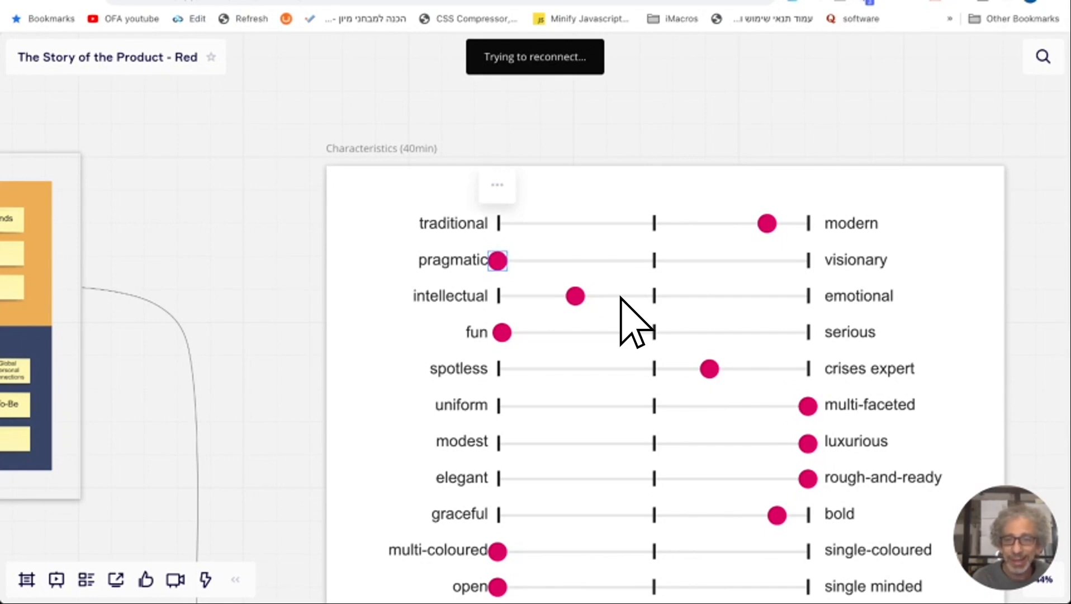
pyautogui.scroll(-3)
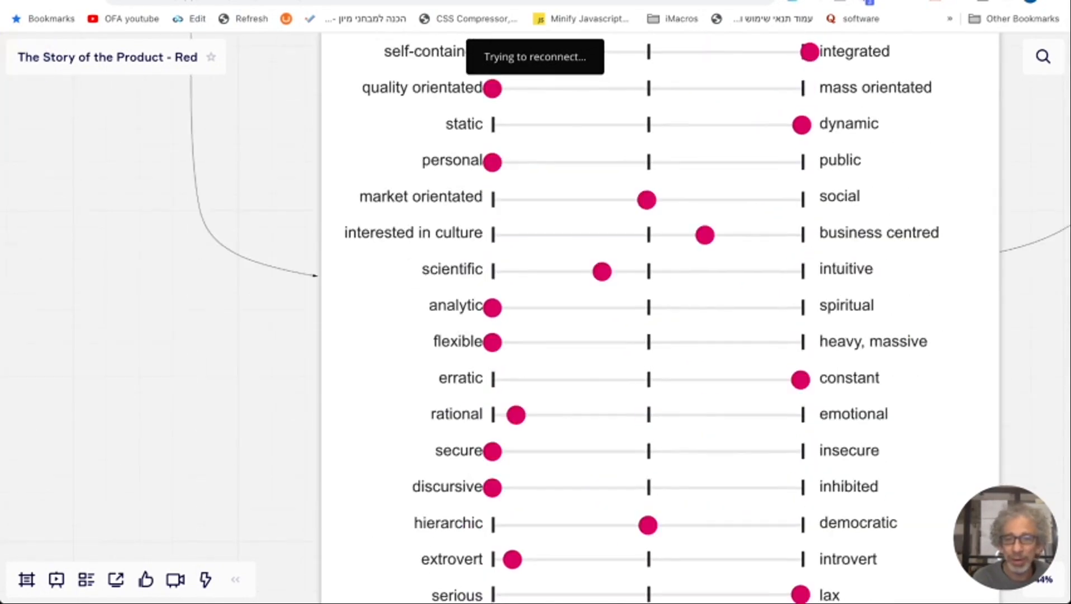
pyautogui.scroll(-3)
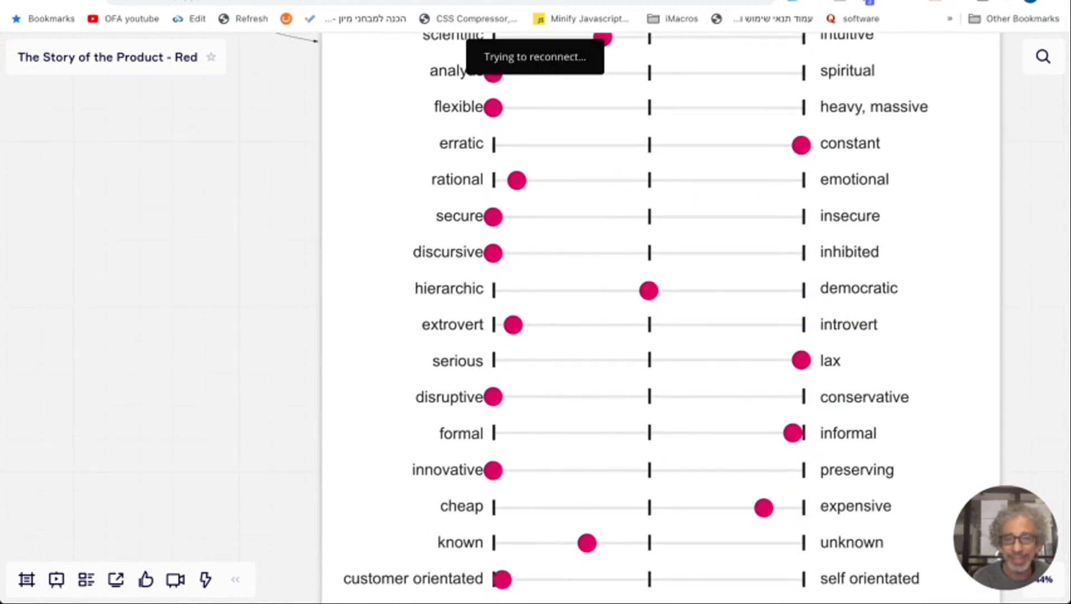
pyautogui.scroll(-3)
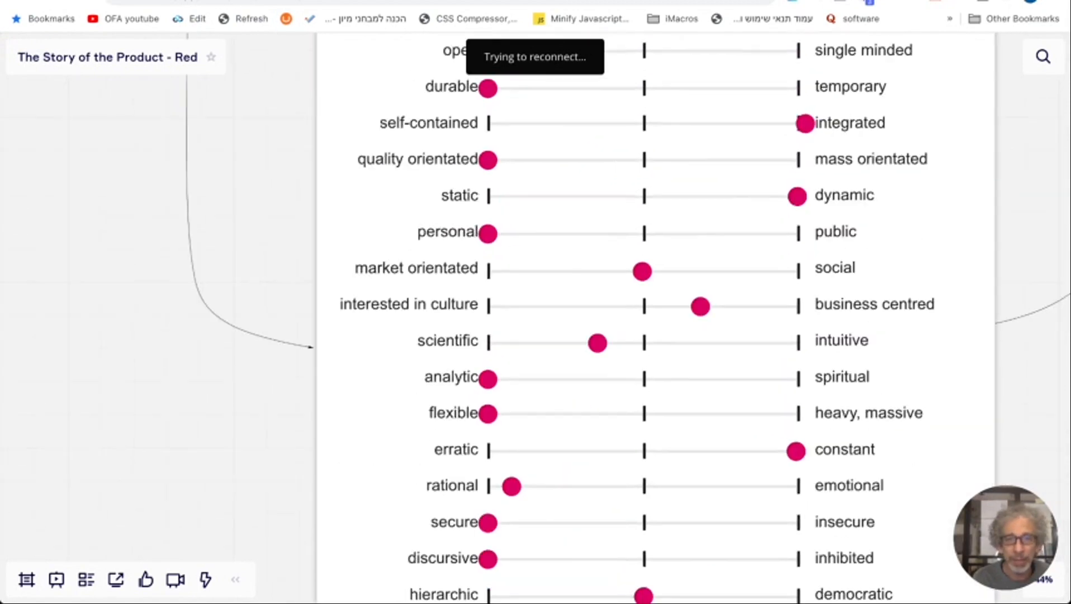
pyautogui.scroll(3)
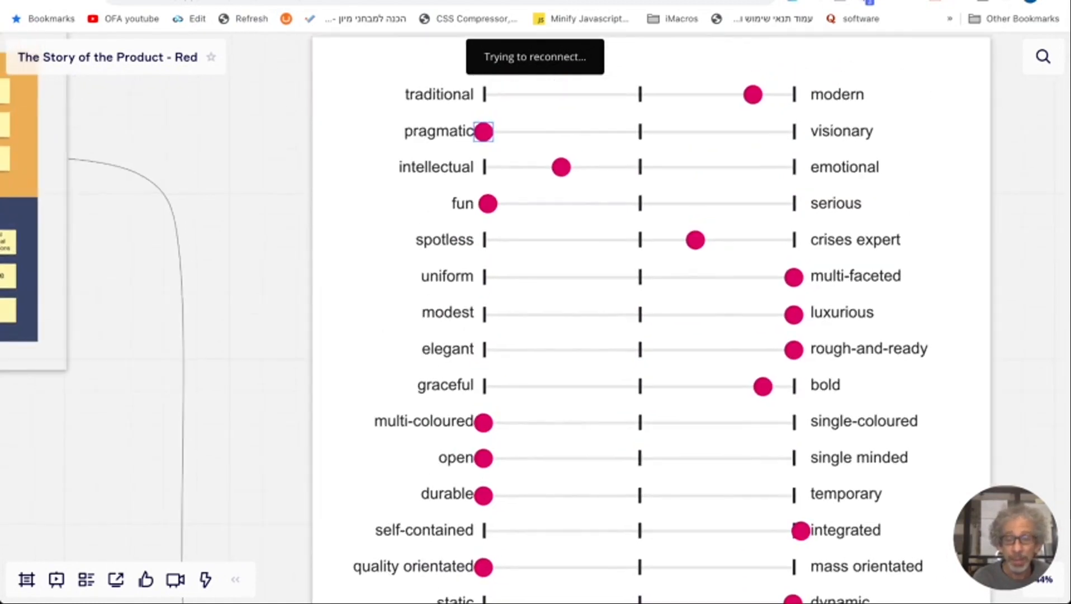
pyautogui.scroll(3)
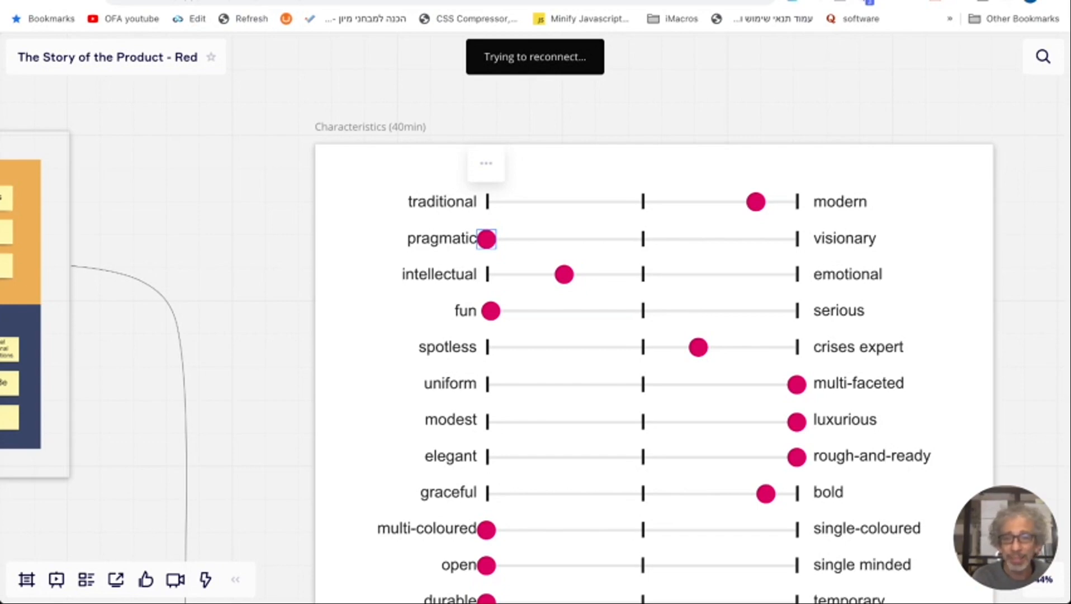
# - Scroll down to the Grouped frame with high-end, partner, innovative, fun, problem solver columns
pyautogui.scroll(-3)
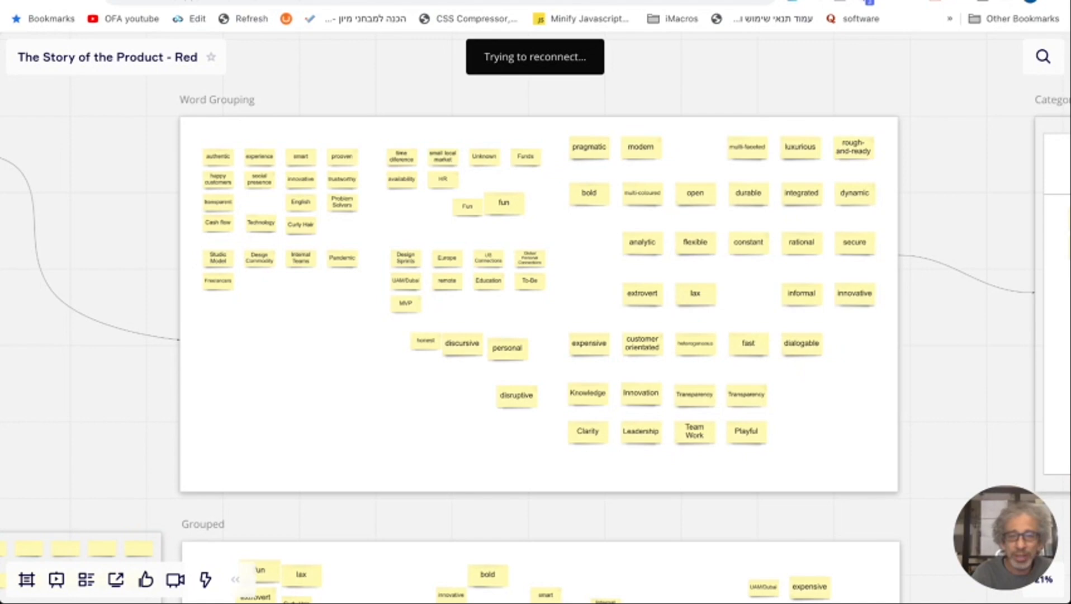
pyautogui.scroll(-3)
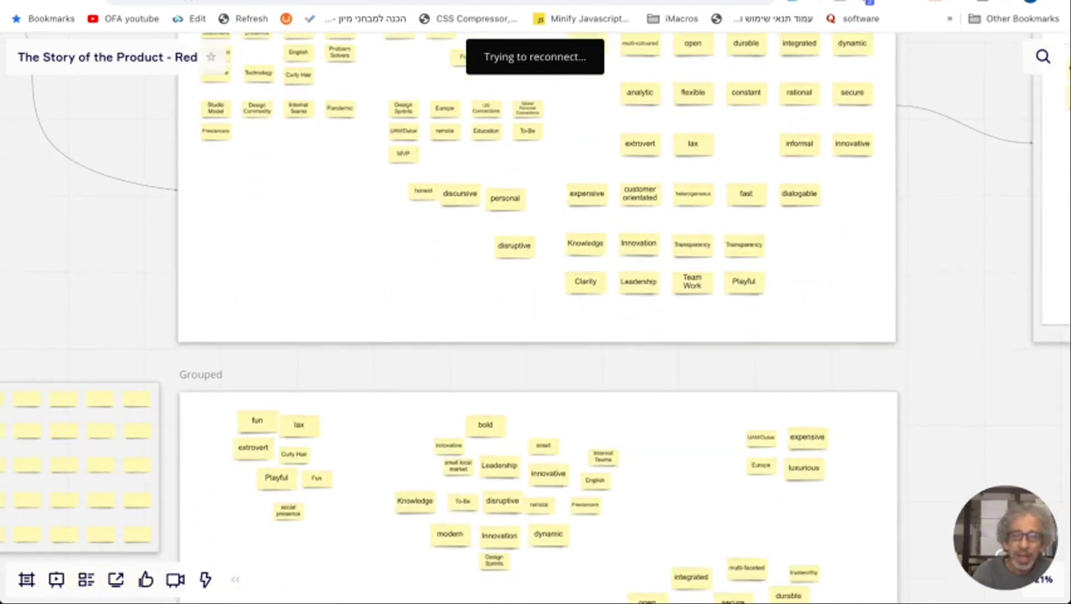
pyautogui.scroll(-3)
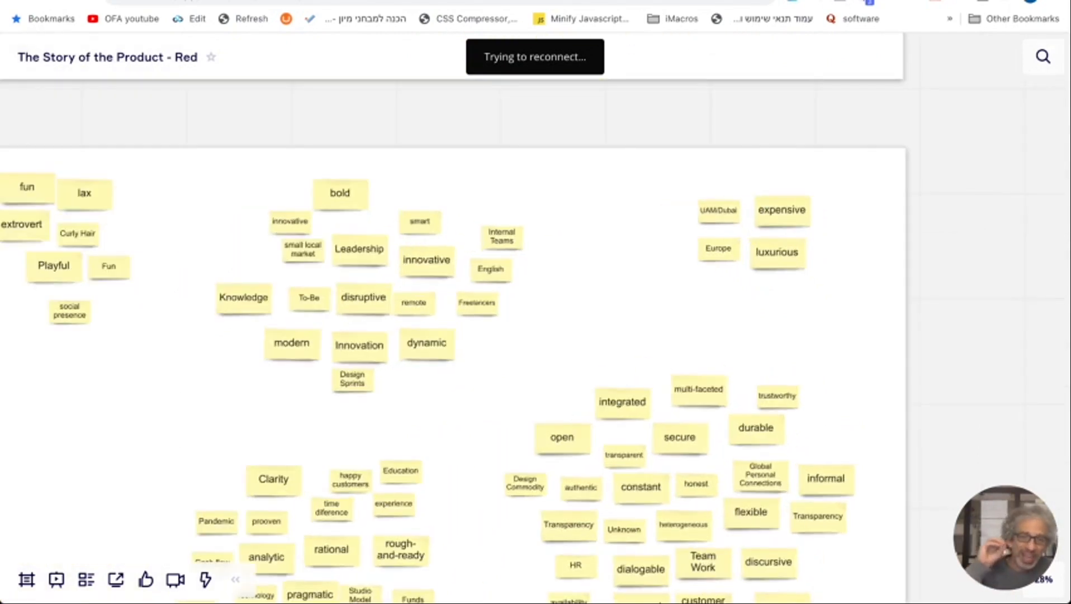
pyautogui.scroll(-3)
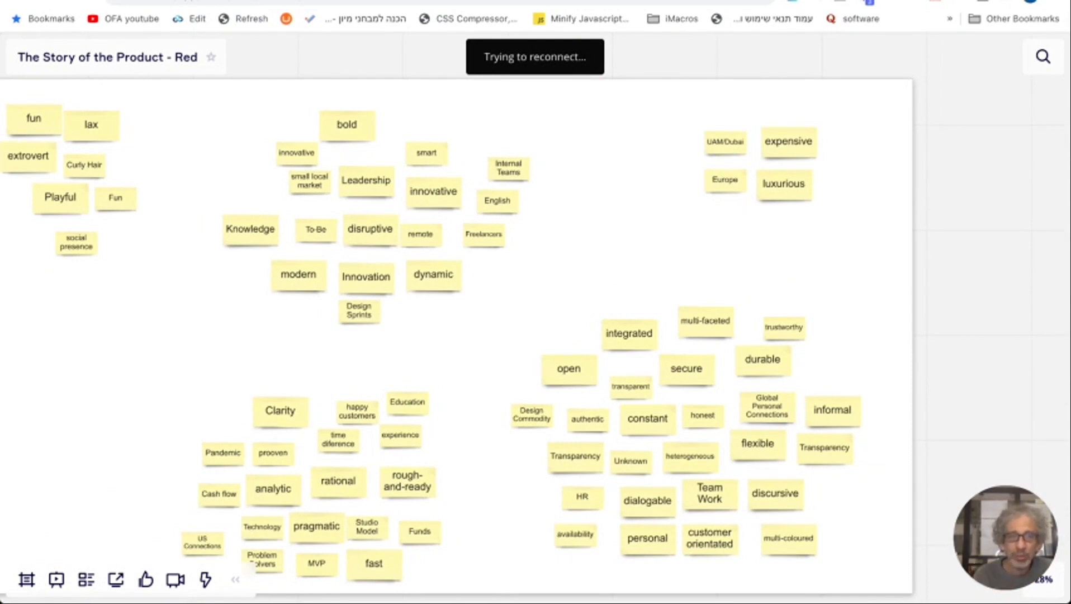
pyautogui.click(432, 274)
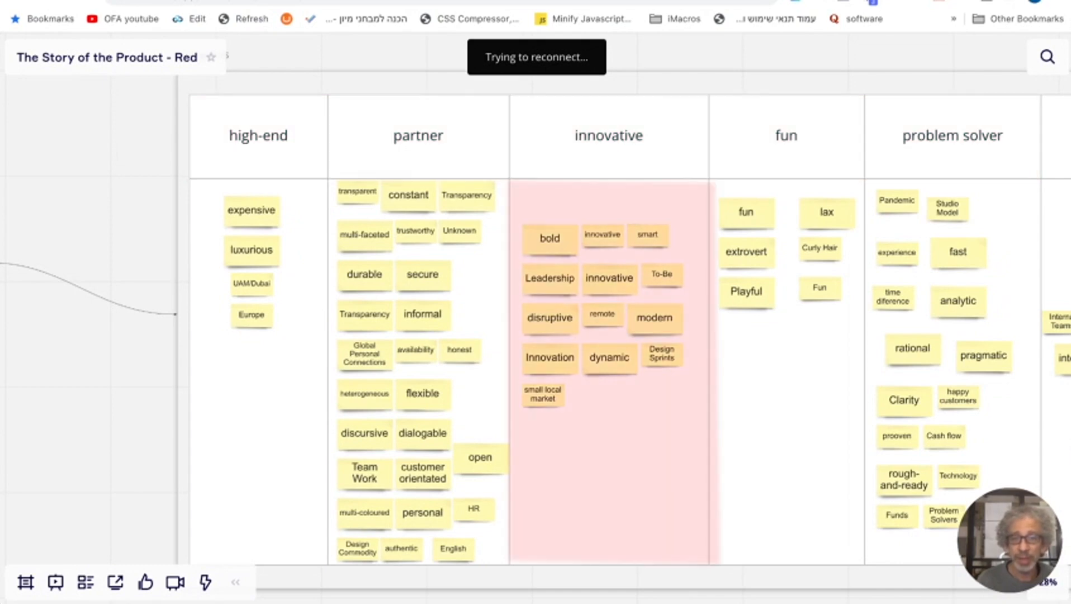
# - Move from the brand-property columns to the Story Playground's five category notes
pyautogui.doubleClick(608, 134)
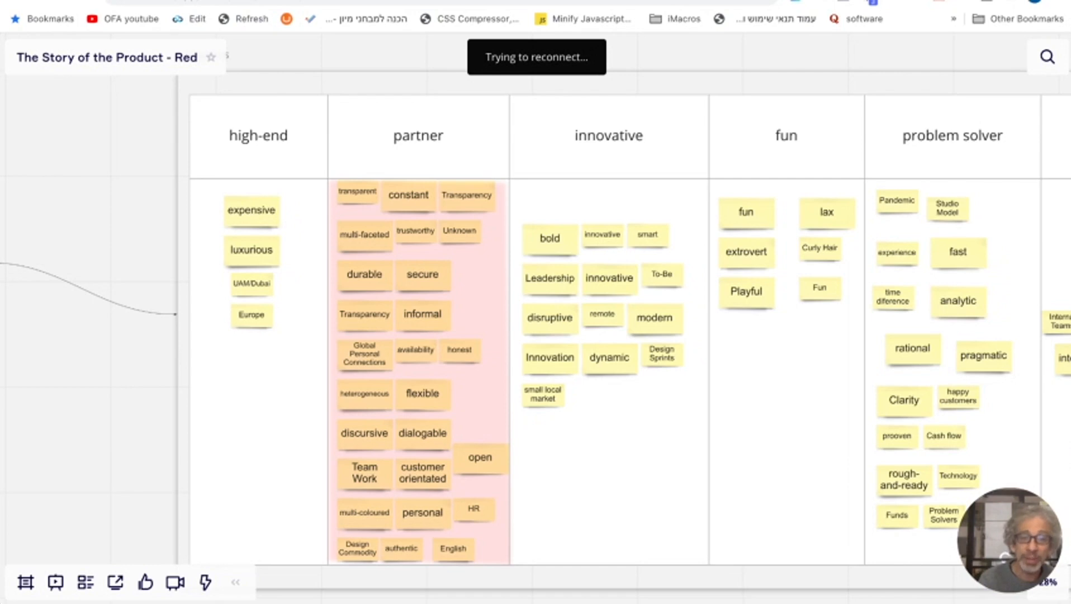
pyautogui.doubleClick(417, 135)
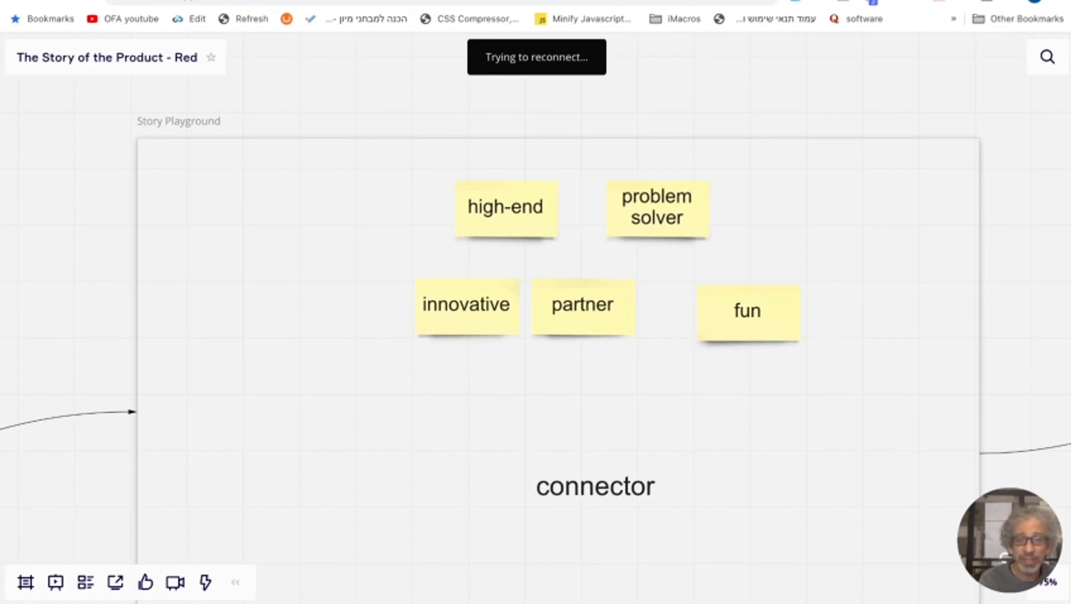
pyautogui.scroll(3)
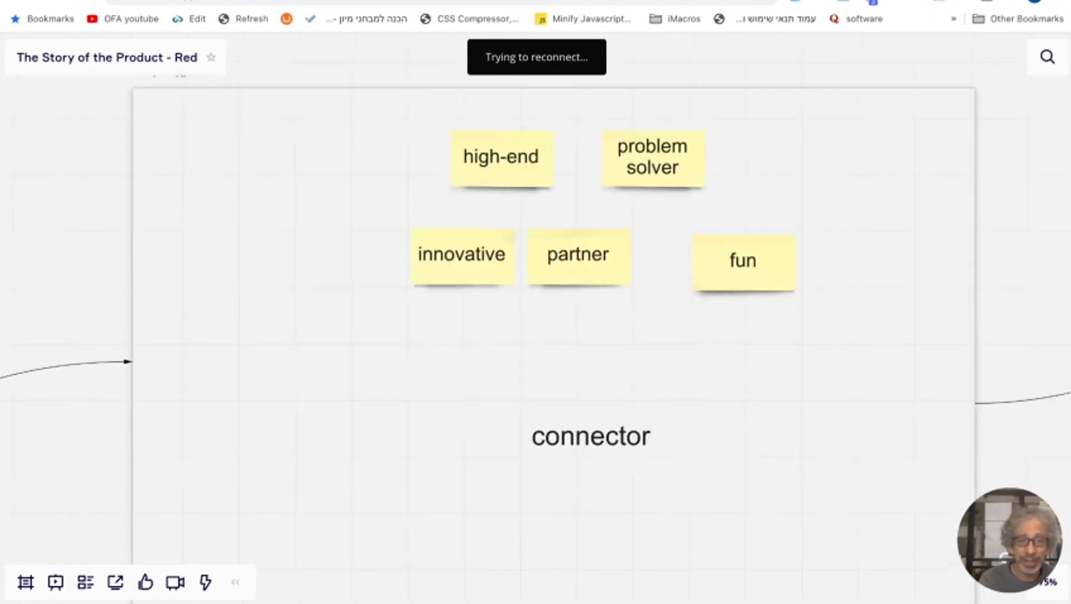
pyautogui.scroll(-3)
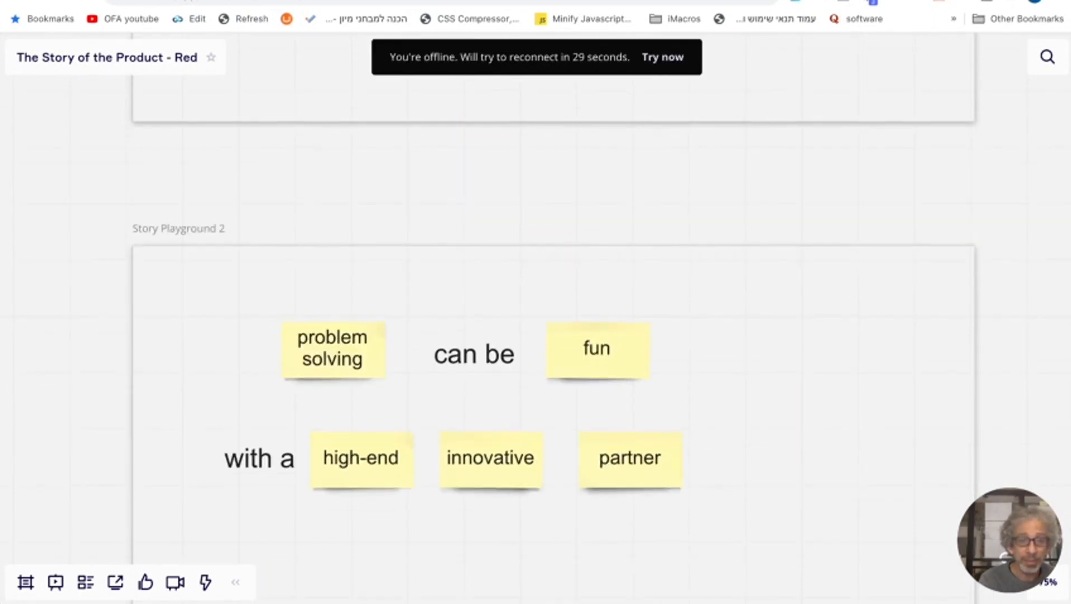
pyautogui.scroll(3)
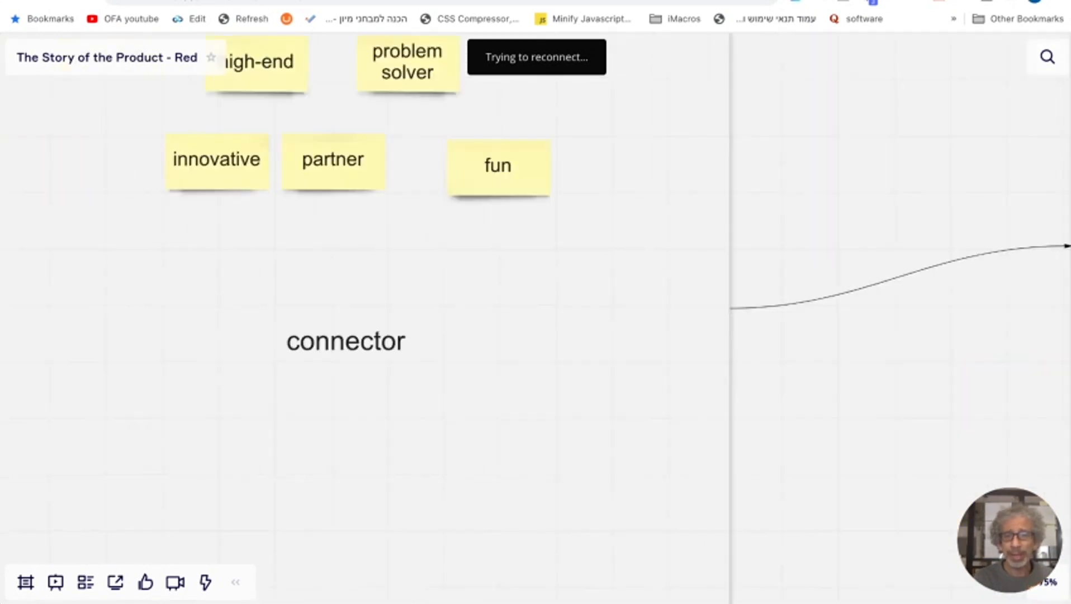
pyautogui.scroll(-3)
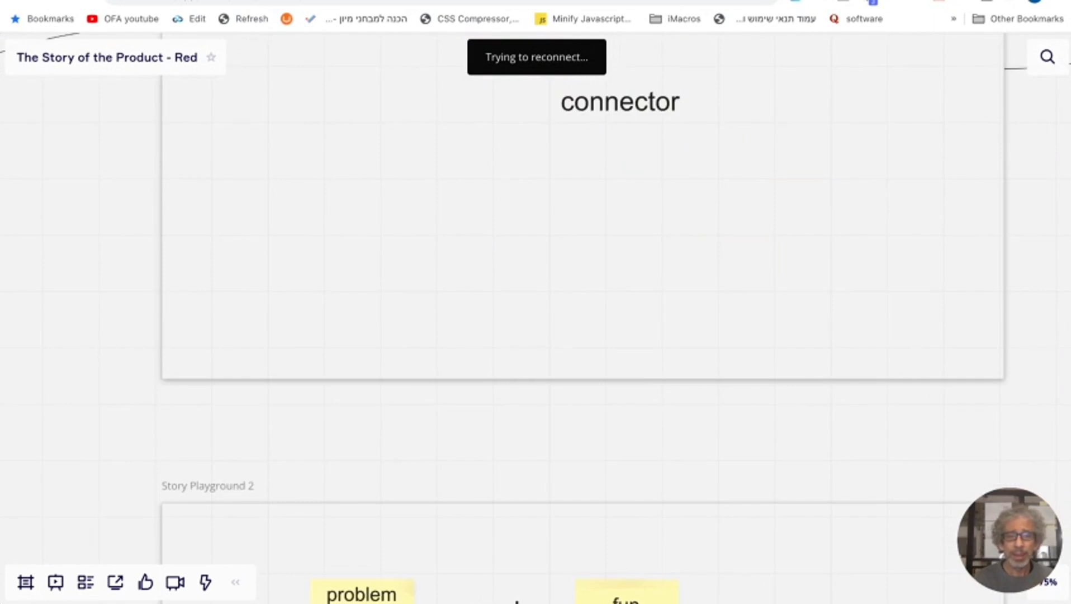